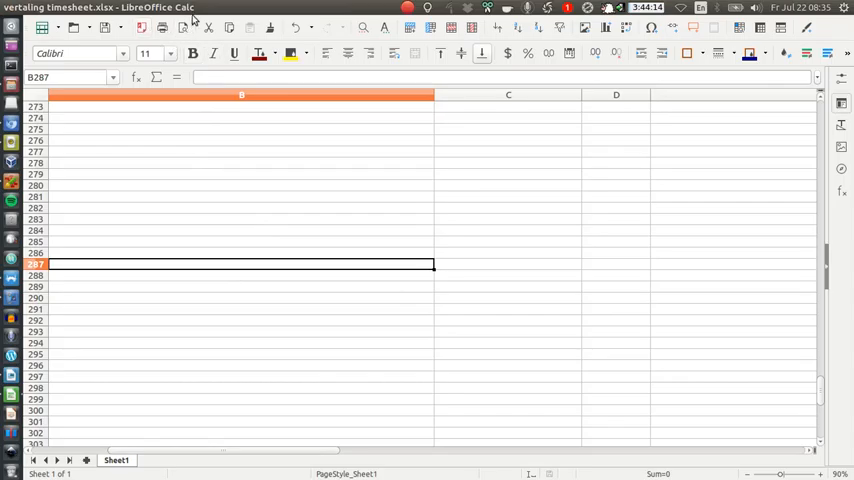
# Preview File > Recent Documents, then dismiss the menus without opening anything.
pyautogui.click(50, 7)
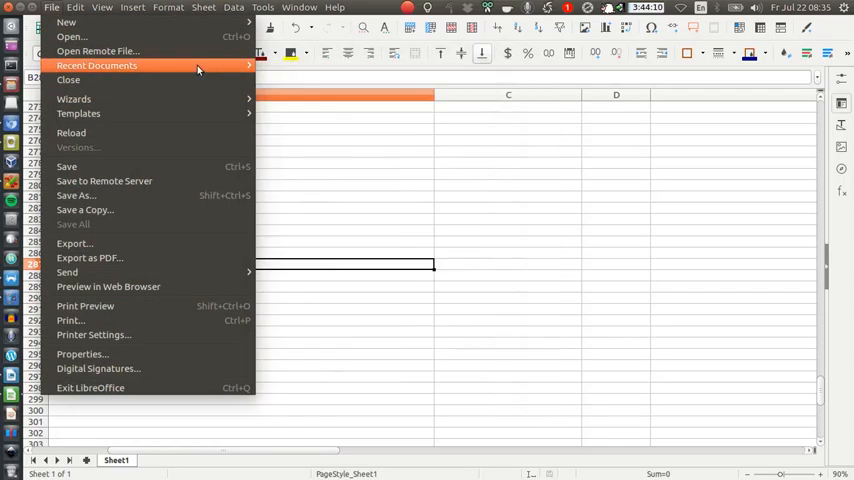
pyautogui.click(97, 65)
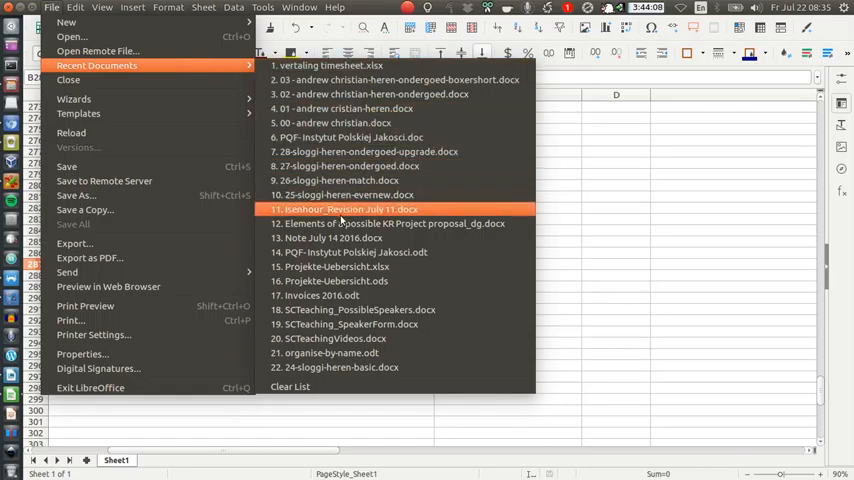
pyautogui.moveTo(370, 300)
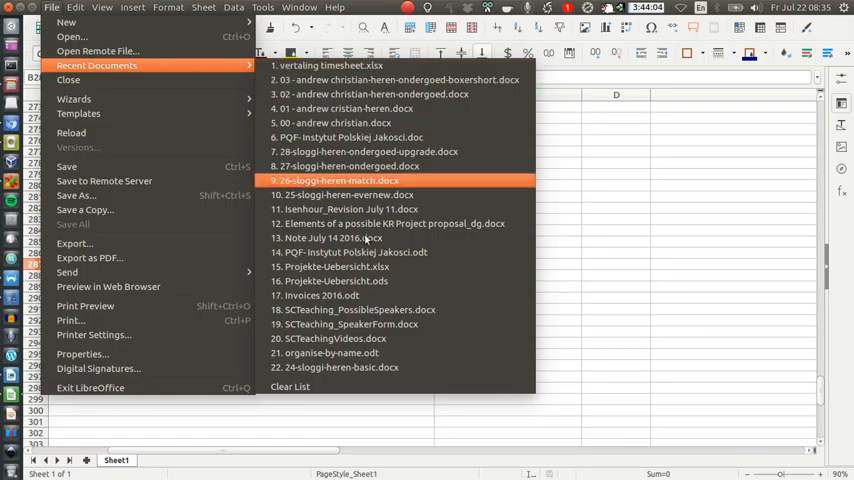
pyautogui.press('Escape')
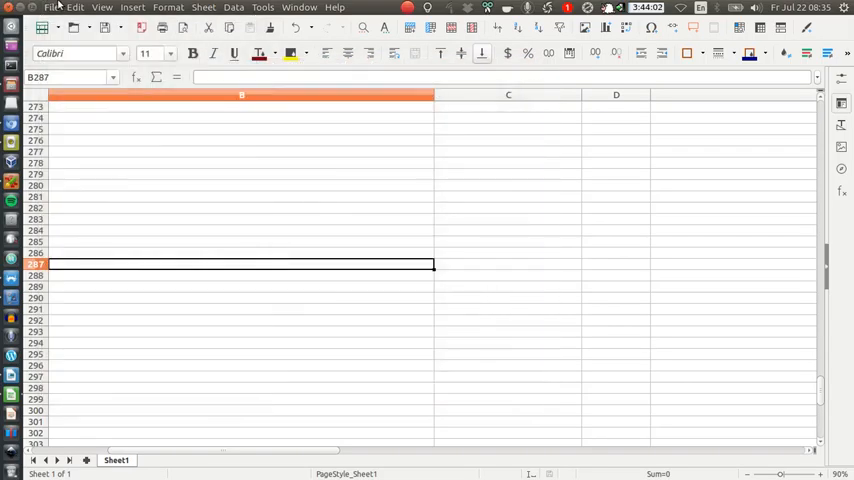
# Show a LibreOffice launcher icon's shortcut menu, then bring back the recent documents list.
pyautogui.click(53, 7)
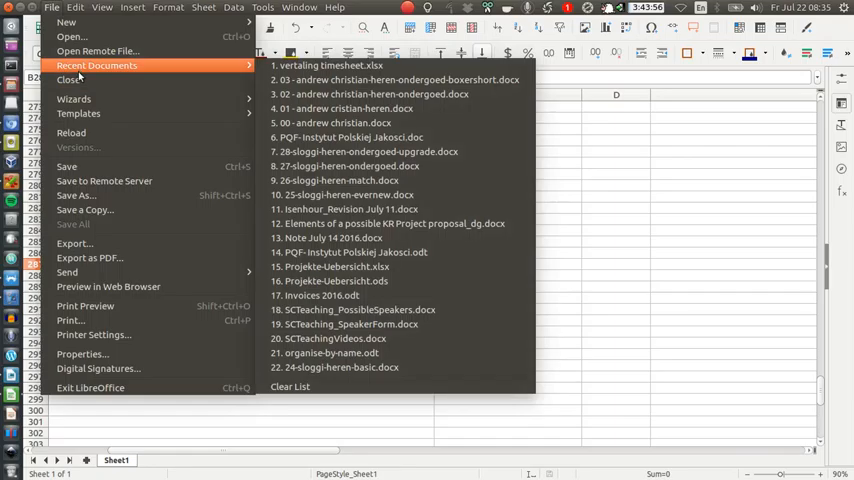
pyautogui.moveTo(620, 238)
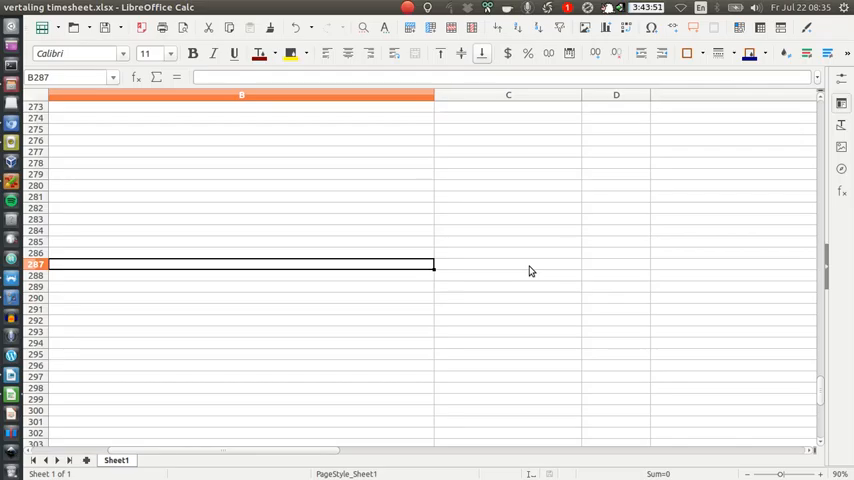
pyautogui.moveTo(447, 232)
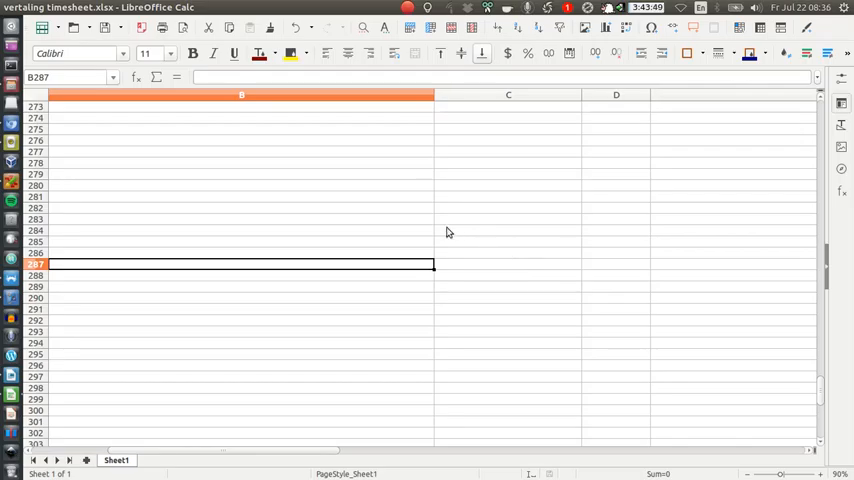
pyautogui.moveTo(406, 234)
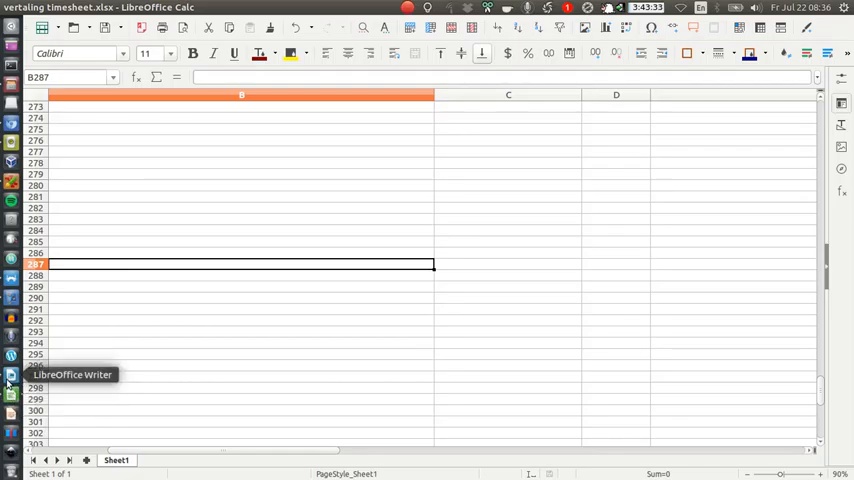
pyautogui.moveTo(12, 405)
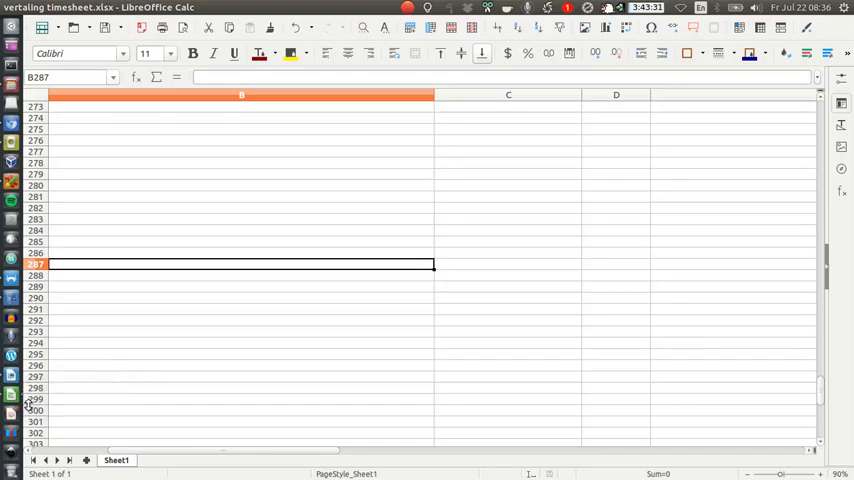
pyautogui.rightClick(11, 396)
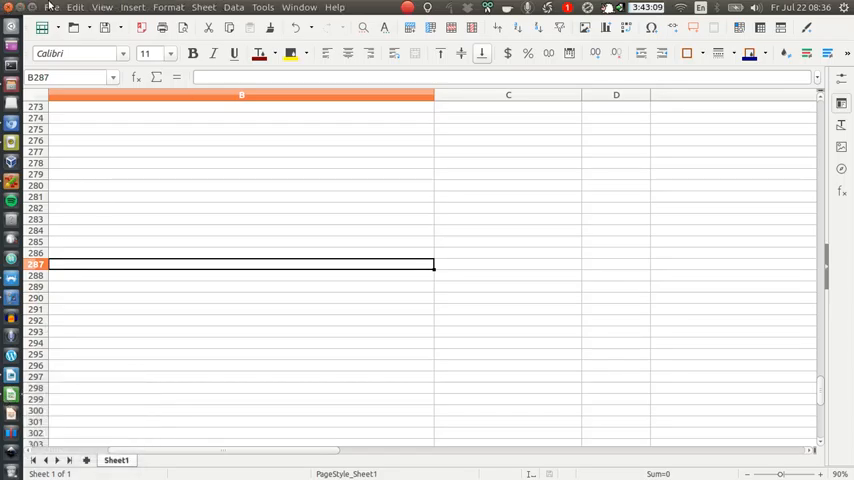
pyautogui.click(51, 8)
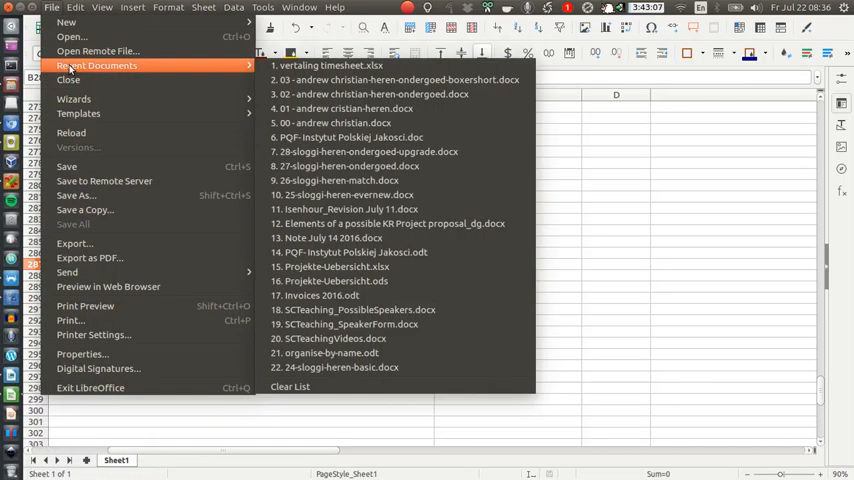